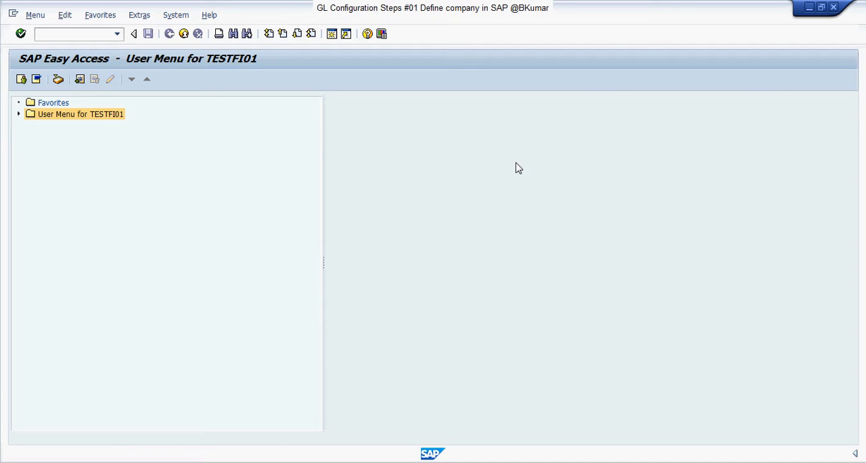
mouse_move(267, 214)
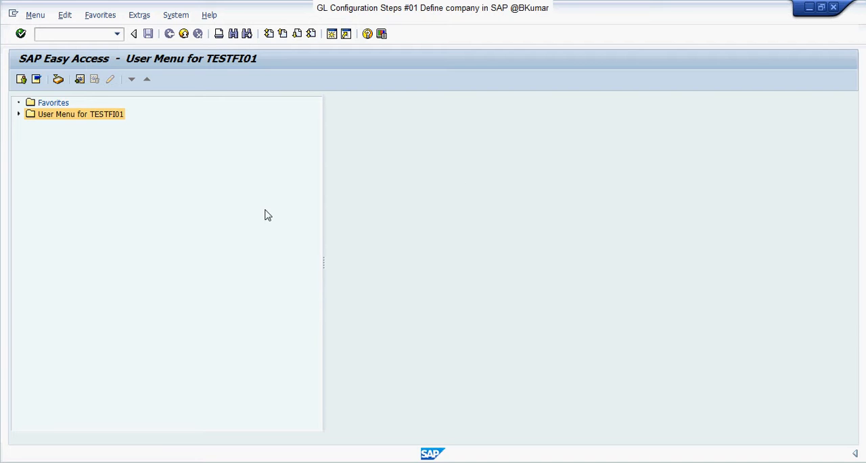
Step: Enter transaction code SPRO in the Easy Access command field without running it
left_click(71, 34)
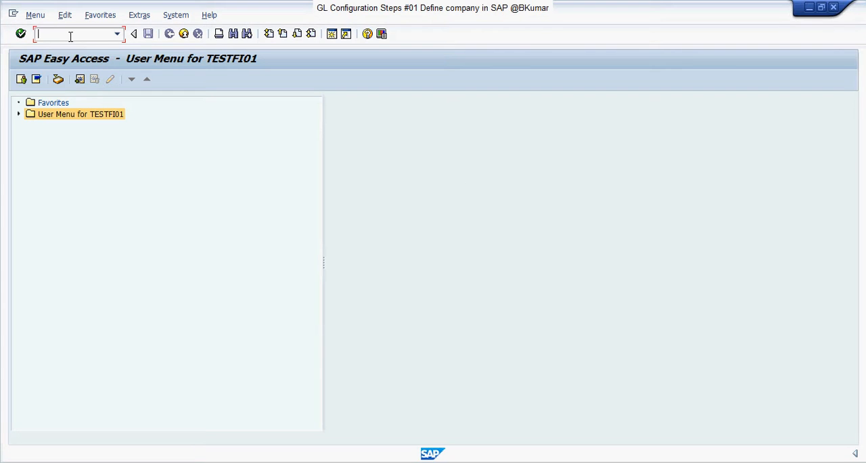
type("spro")
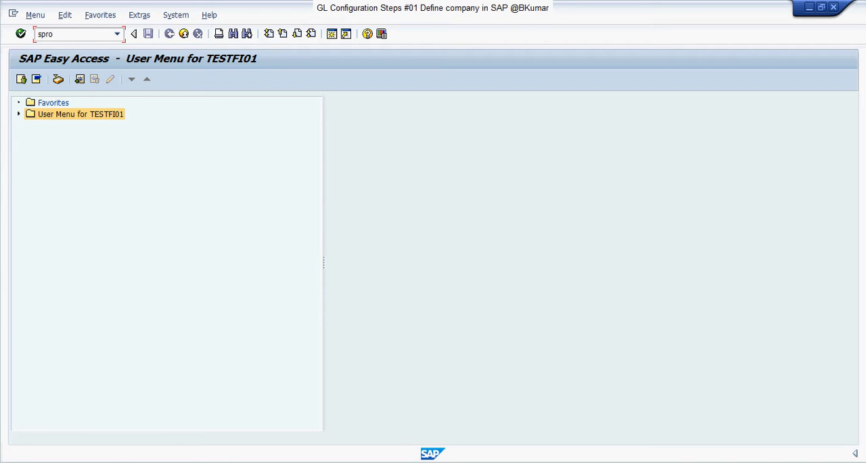
Step: Run SPRO and bring up the full SAP Reference IMG
key("Enter")
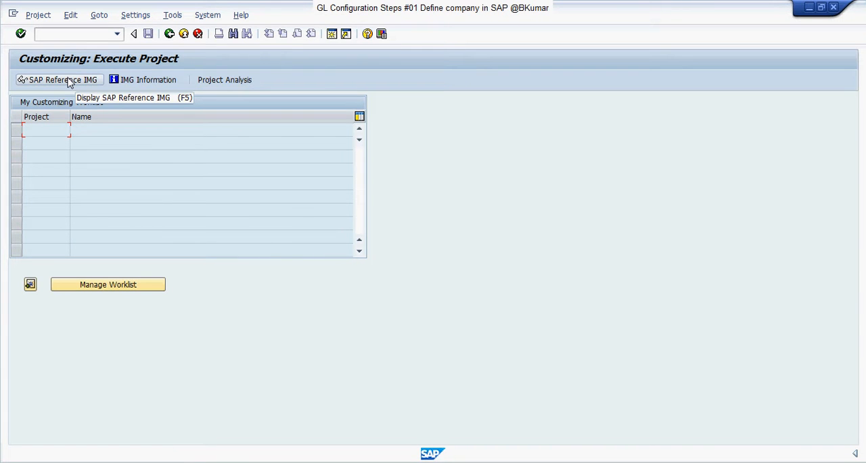
left_click(58, 78)
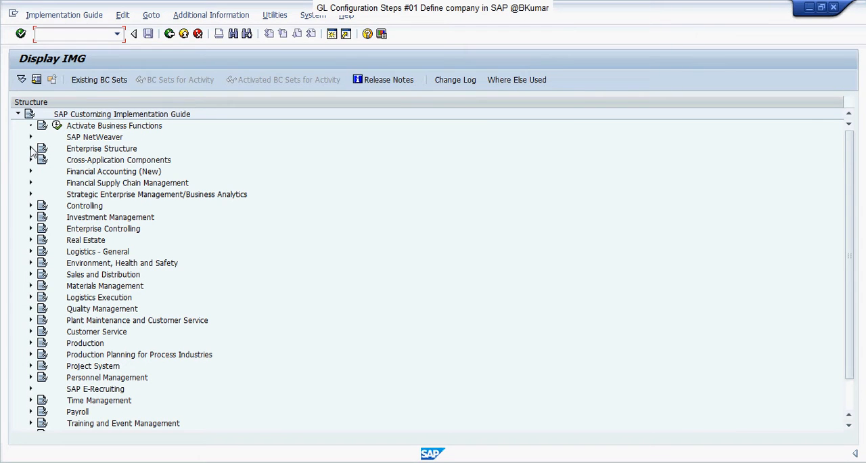
Step: Navigate Enterprise Structure > Definition > Financial Accounting to the Define company activity
left_click(30, 149)
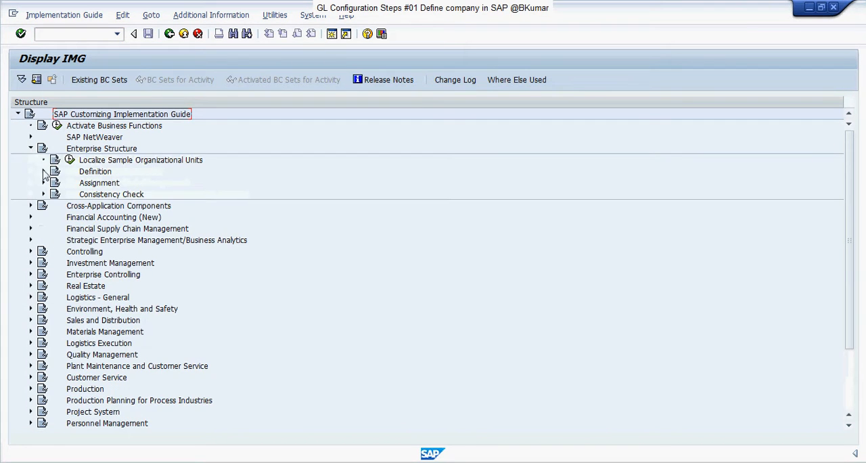
left_click(44, 172)
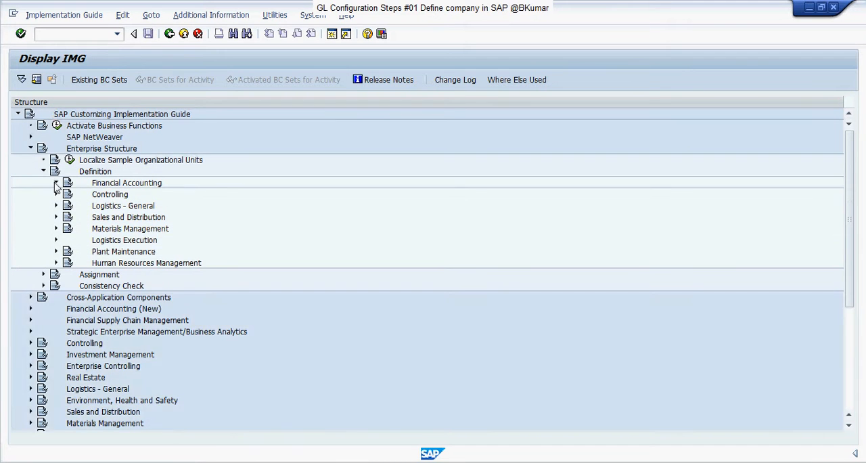
left_click(56, 182)
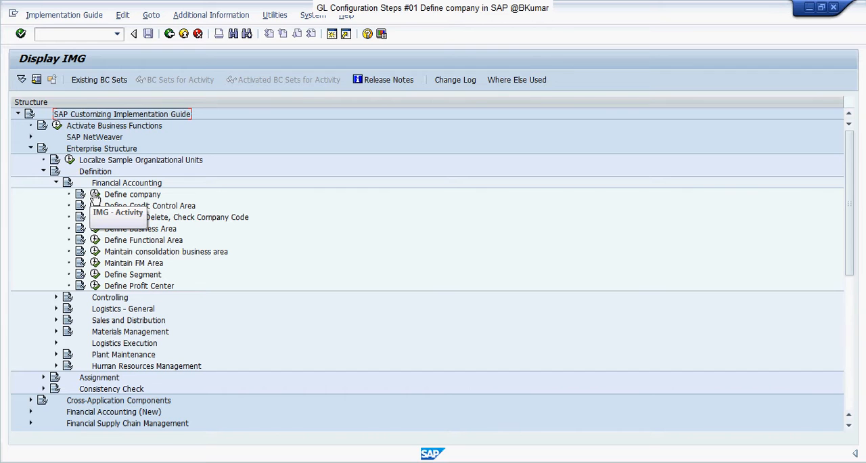
double_click(133, 195)
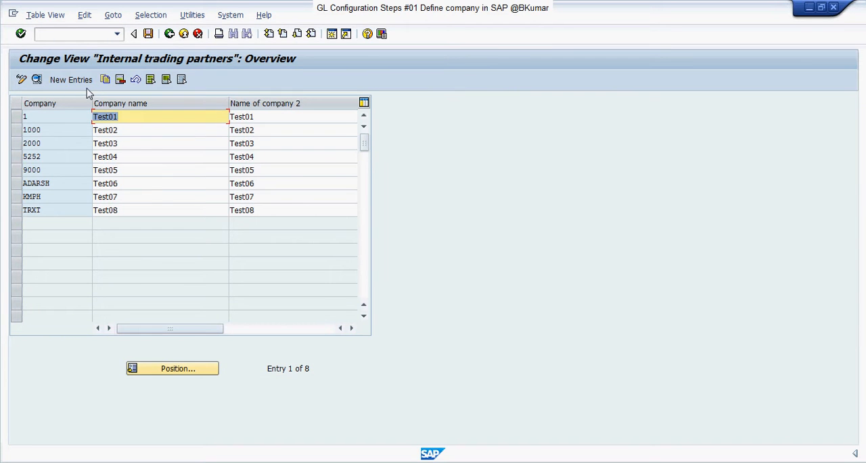
mouse_move(71, 78)
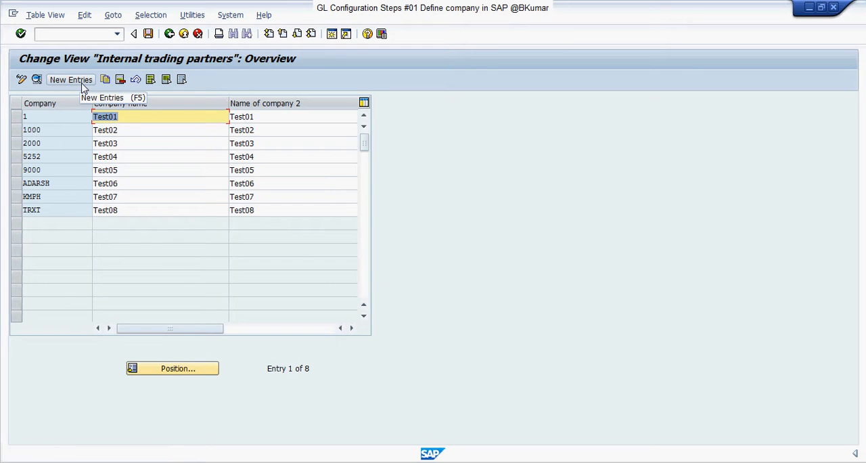
Step: Start a new entry with company 7000 named GTX FIRE
left_click(70, 79)
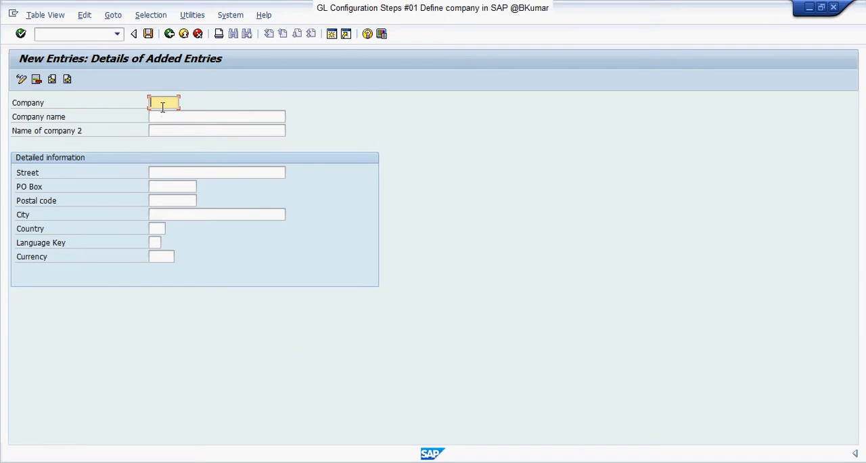
type("7002")
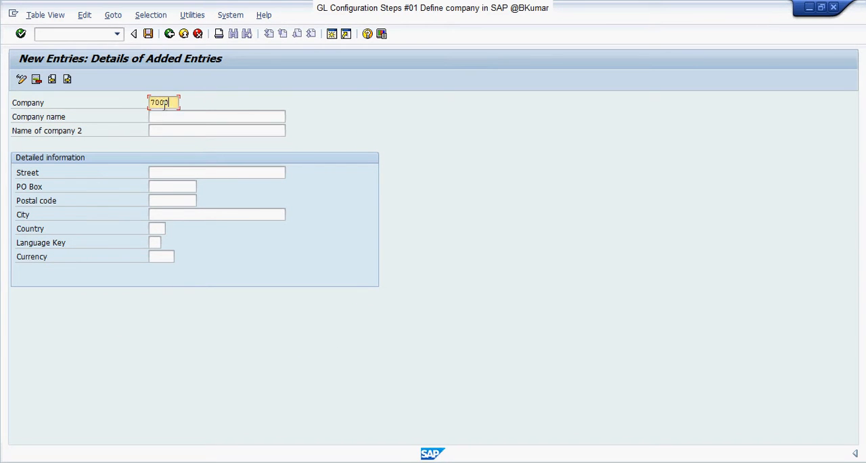
left_click(217, 116)
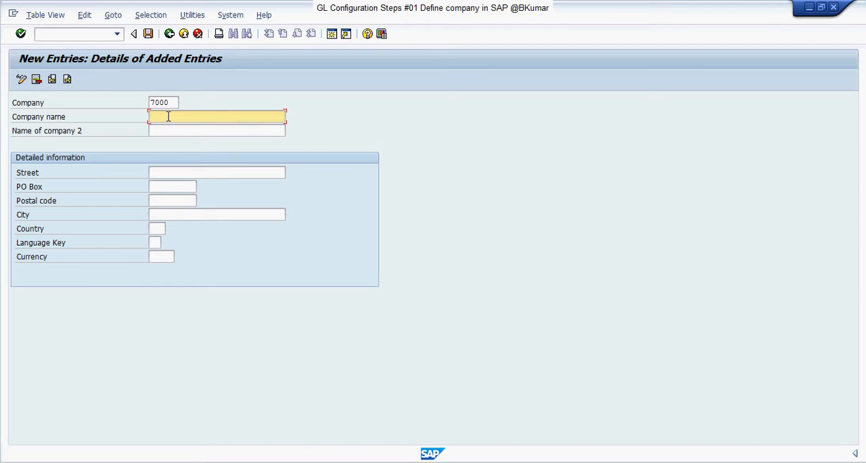
type("GTX FIRE")
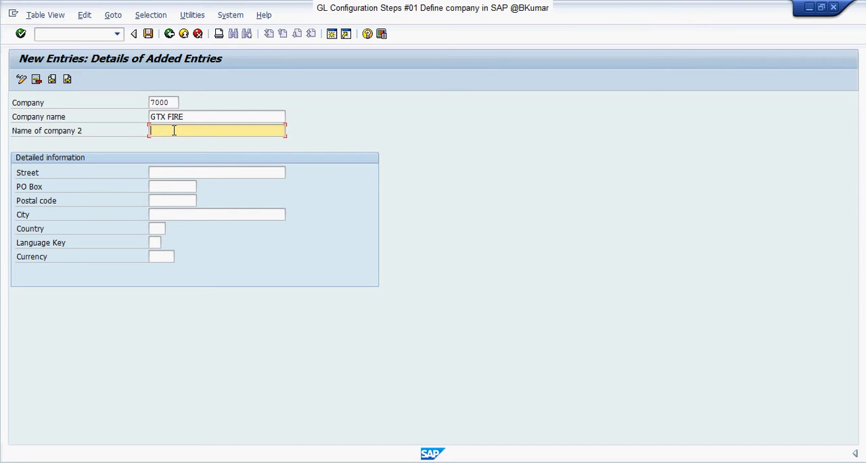
type("GTX FIRE")
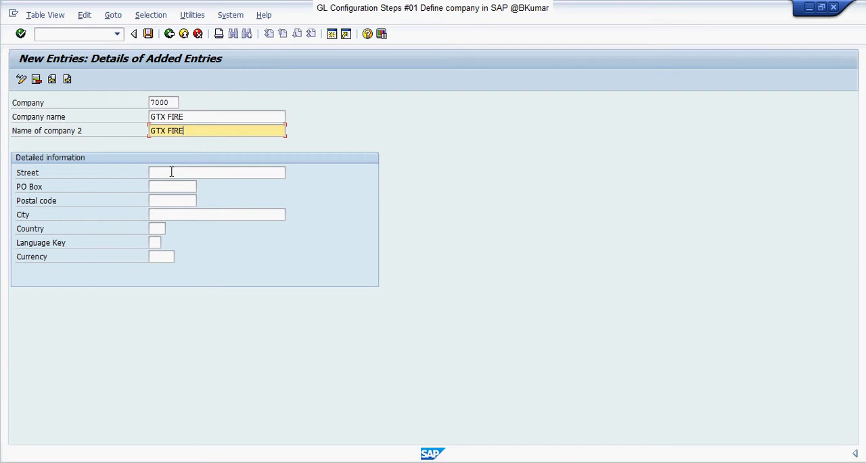
Step: Enter address Anand Vihar, New Delhi 110011, country IN, language EN, currency INR
left_click(217, 172)
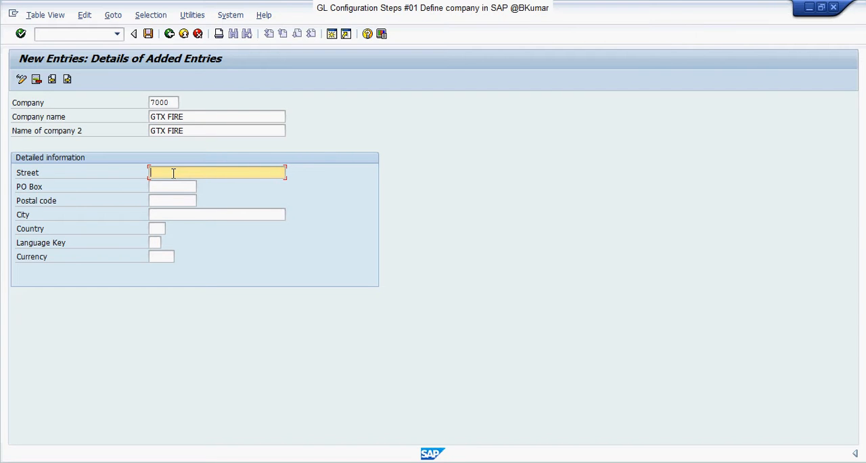
type("Anand Vihar")
left_click(173, 200)
type("1")
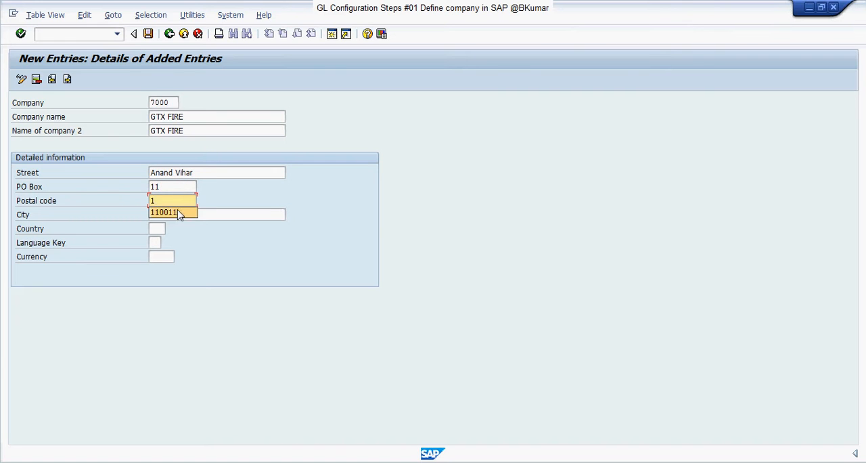
type("New Delhi")
left_click(157, 228)
type("IN")
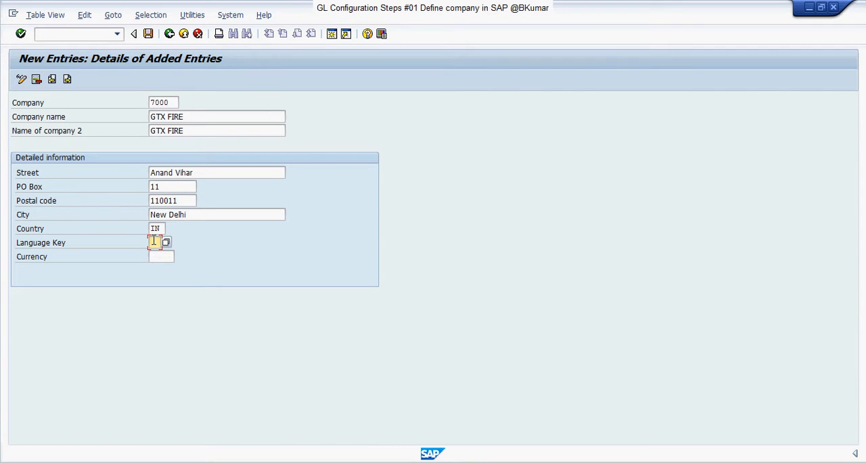
type("EN")
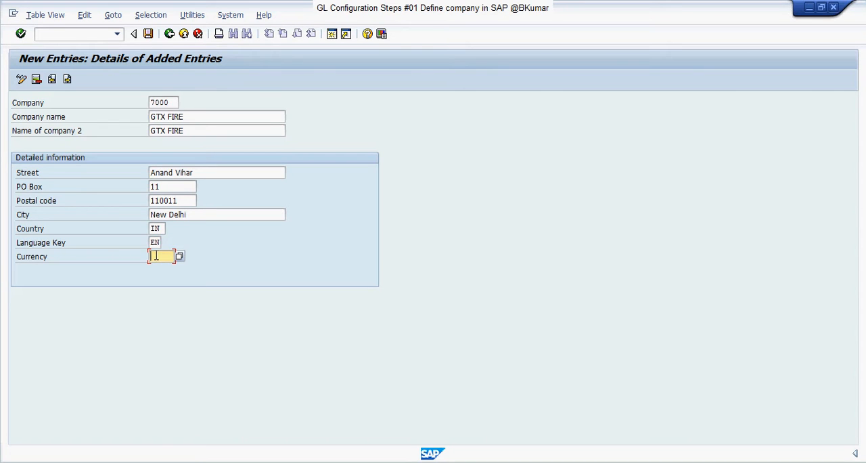
type("INR")
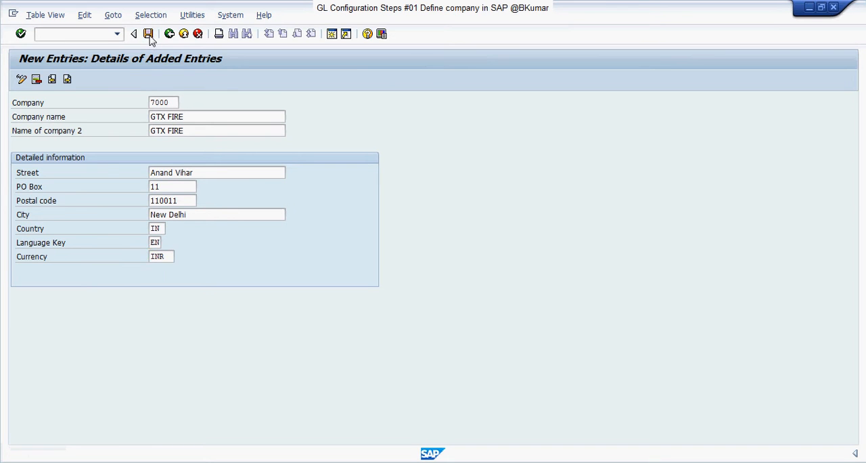
Step: Save the company and confirm the proposed customizing request
left_click(149, 33)
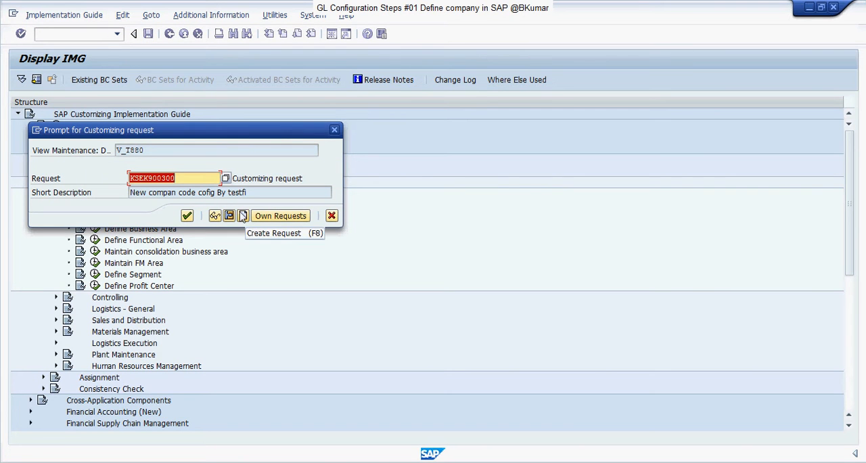
mouse_move(225, 229)
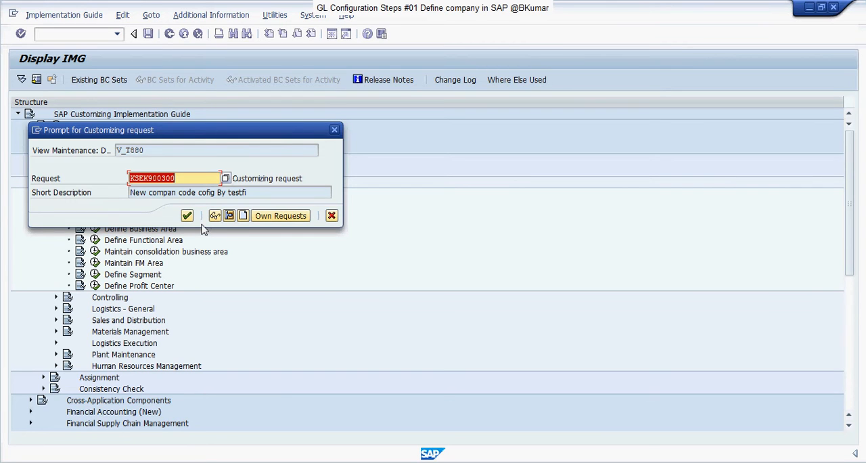
mouse_move(187, 215)
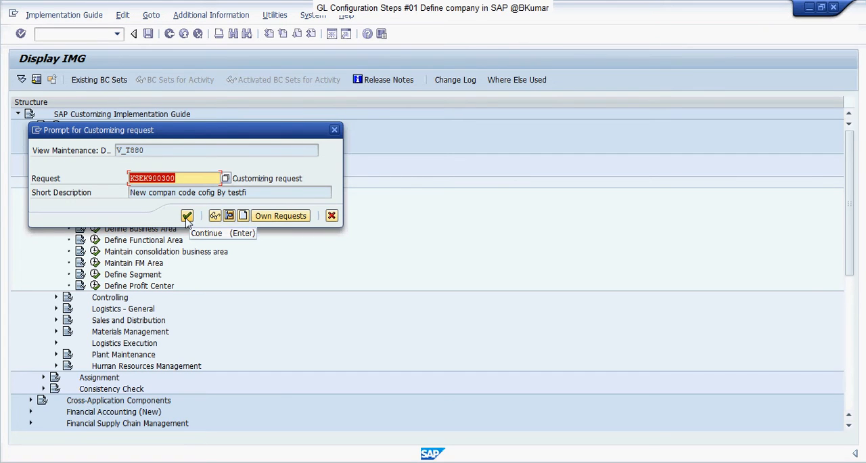
left_click(187, 215)
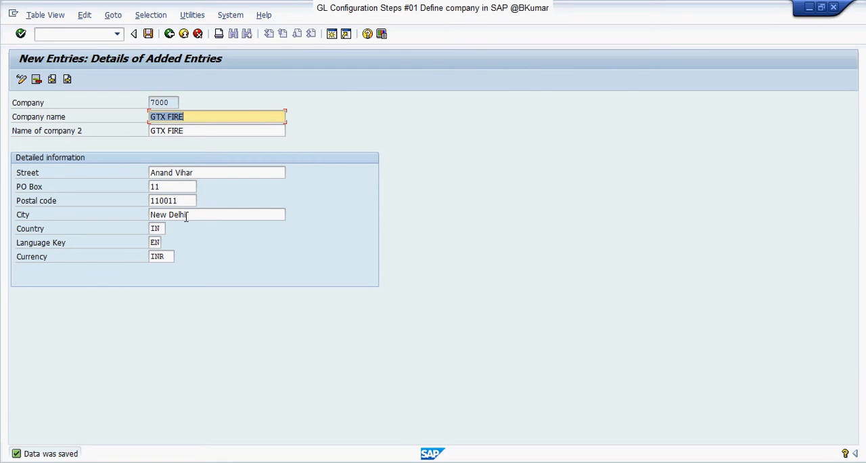
mouse_move(312, 241)
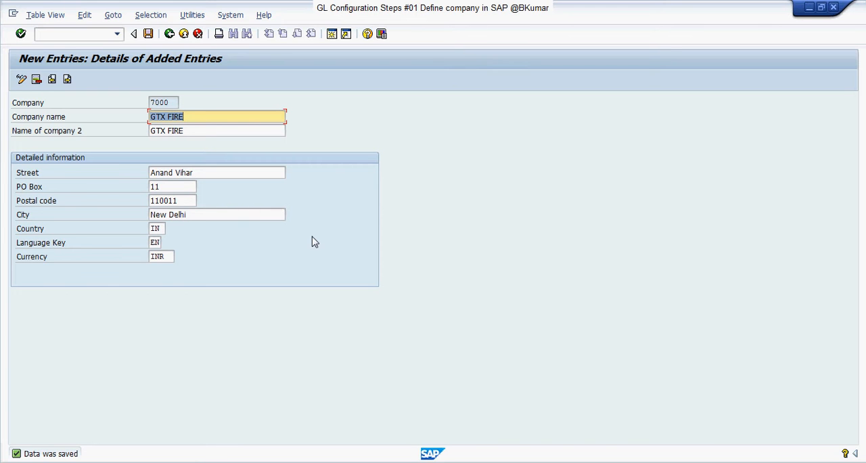
mouse_move(454, 395)
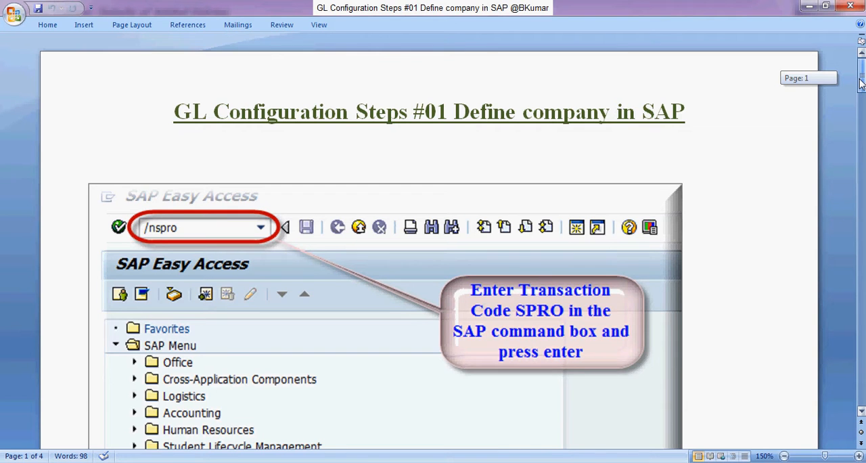
Step: Scroll through the Word guide's Define company steps down to creating a new request
scroll("down", 3)
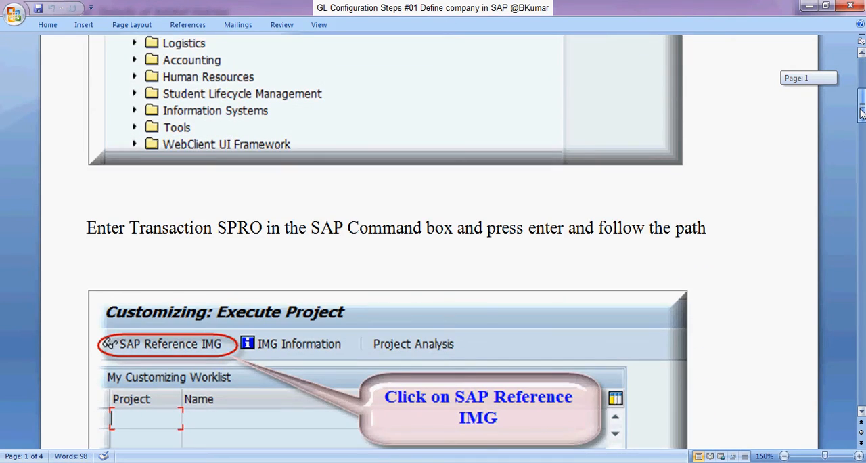
scroll("down", 3)
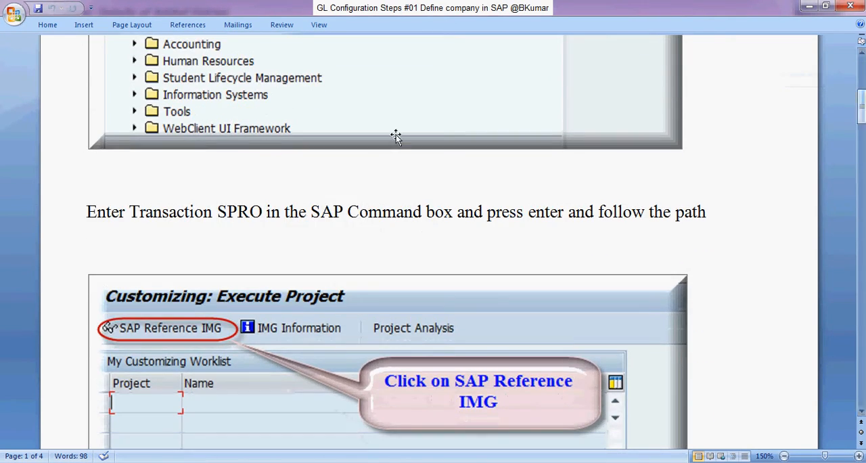
mouse_move(606, 255)
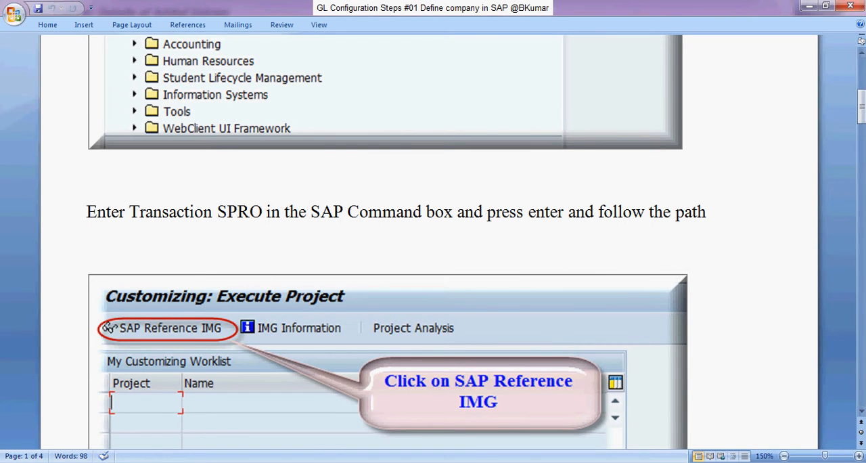
scroll("down", 3)
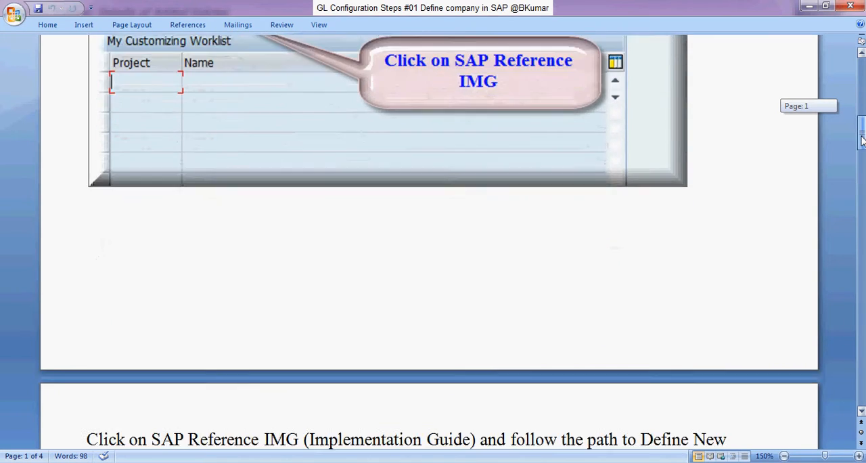
scroll("down", 3)
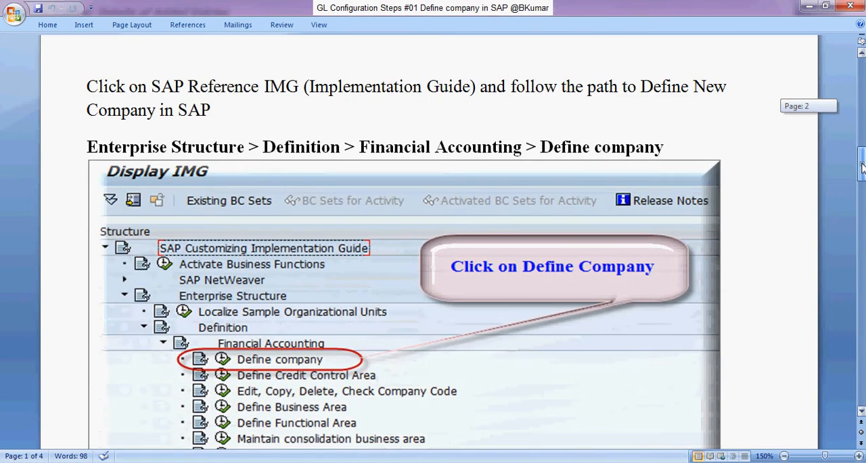
scroll("down", 3)
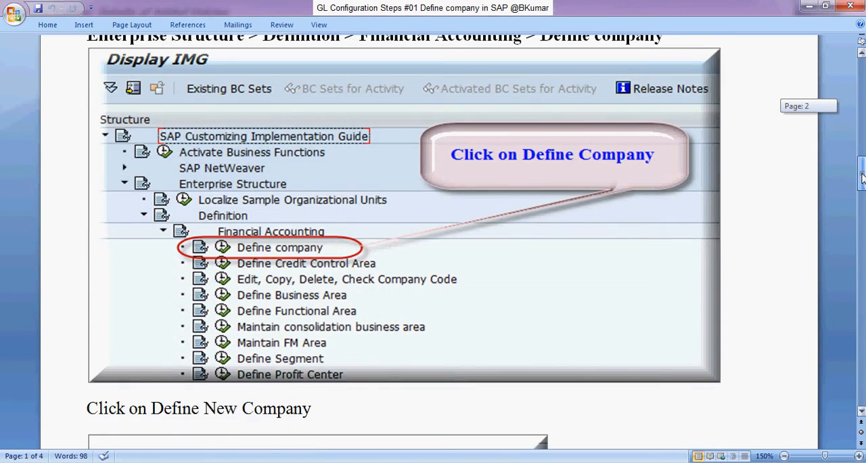
scroll("down", 3)
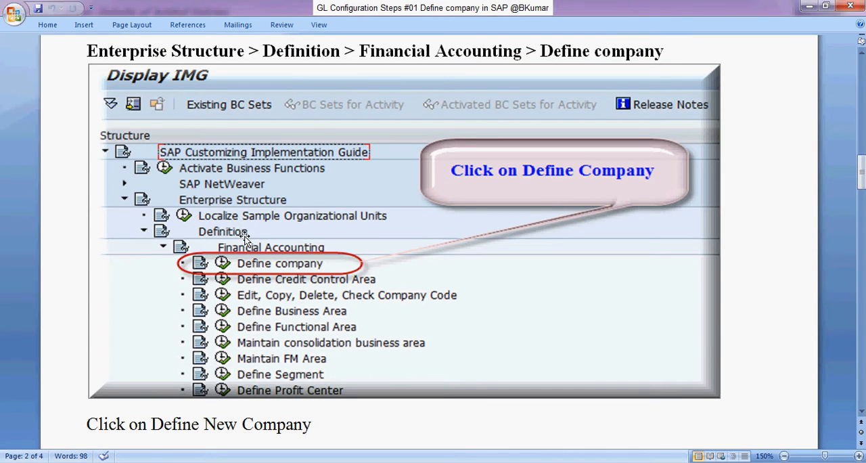
mouse_move(574, 264)
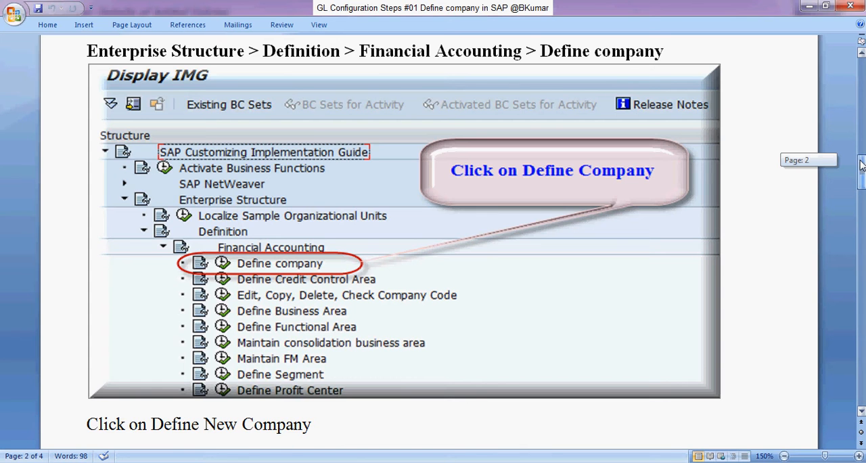
scroll("down", 3)
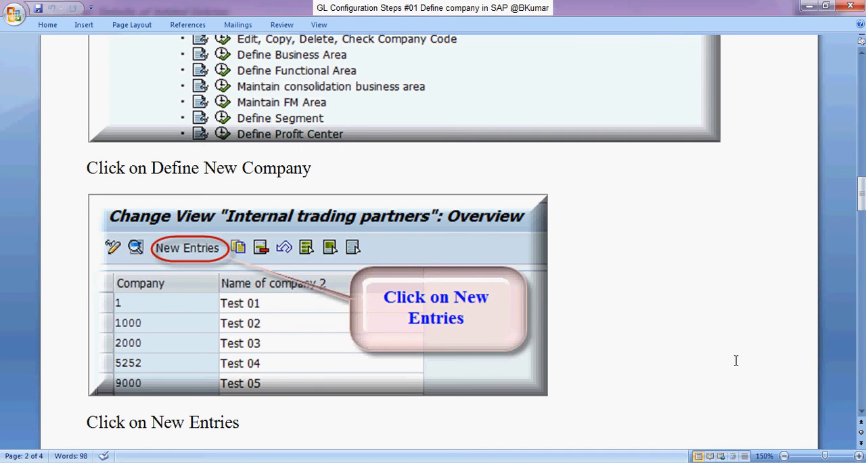
scroll("down", 3)
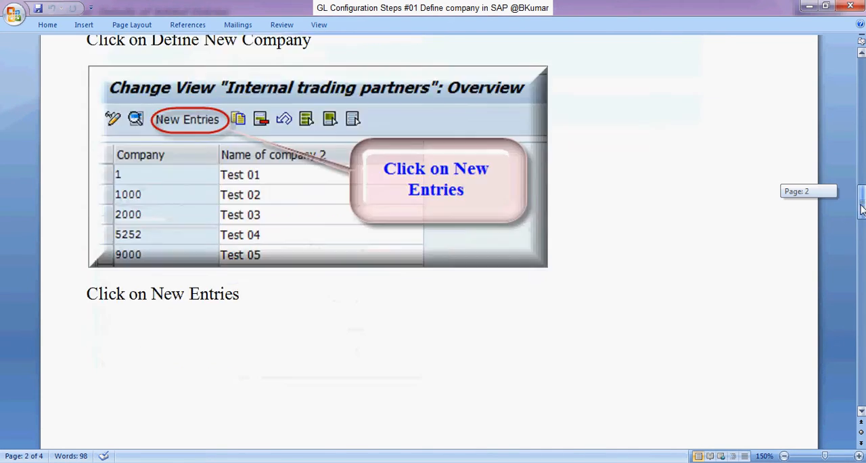
scroll("down", 3)
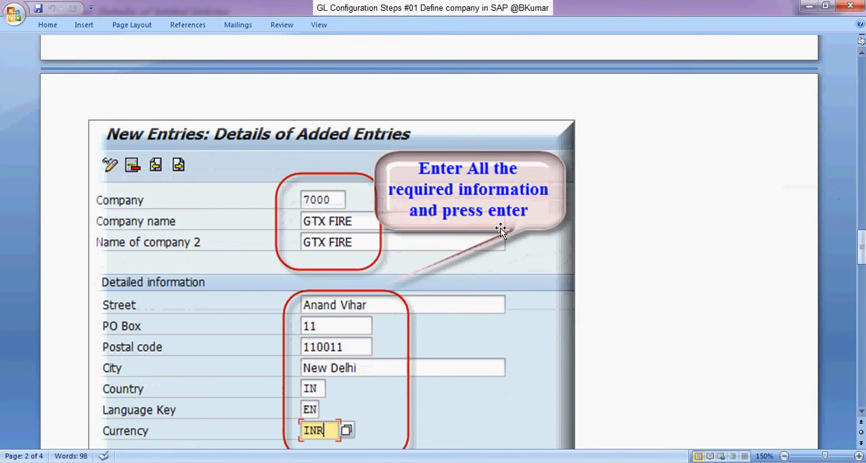
mouse_move(579, 223)
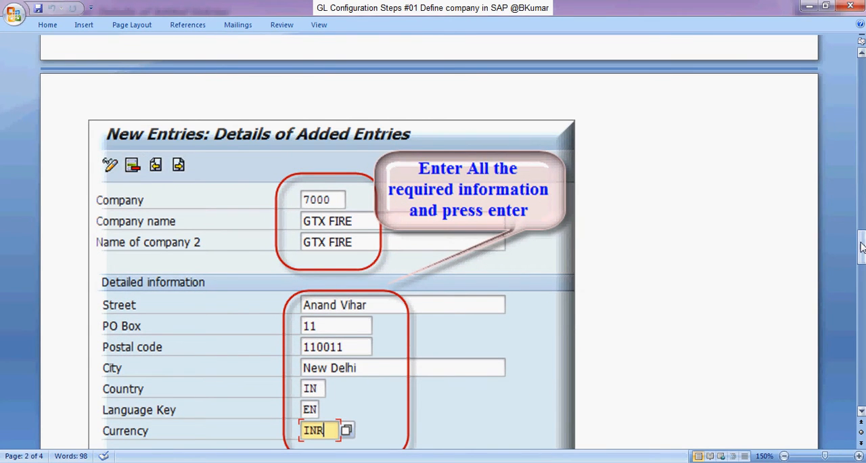
scroll("down", 3)
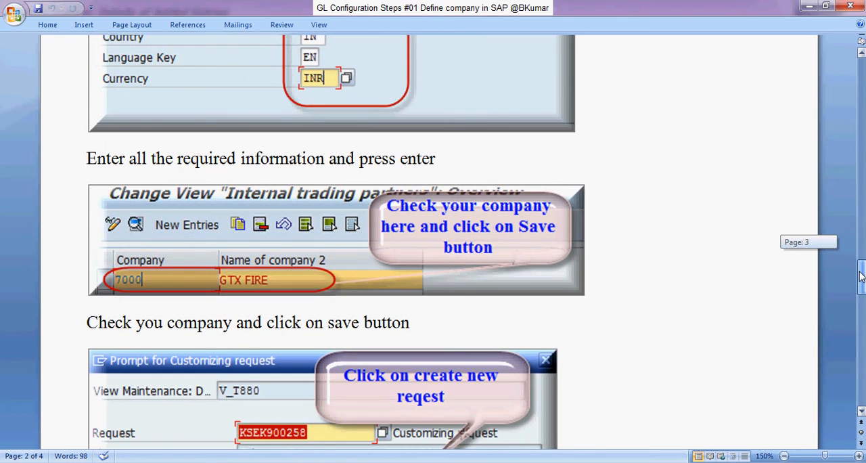
scroll("down", 3)
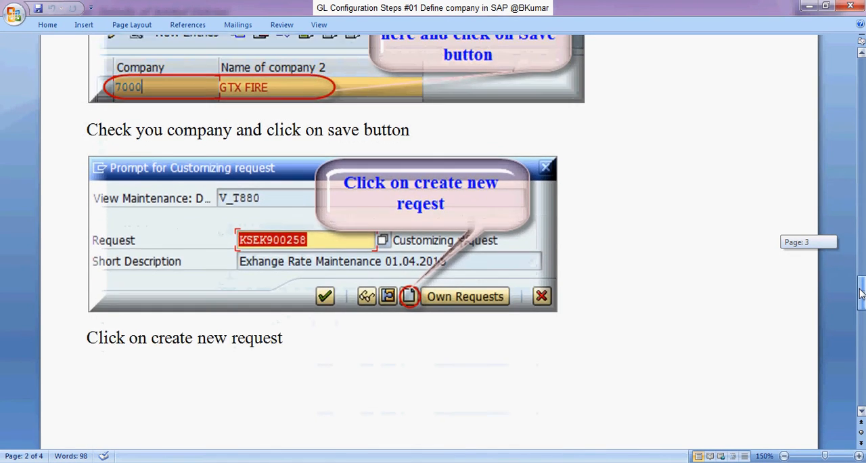